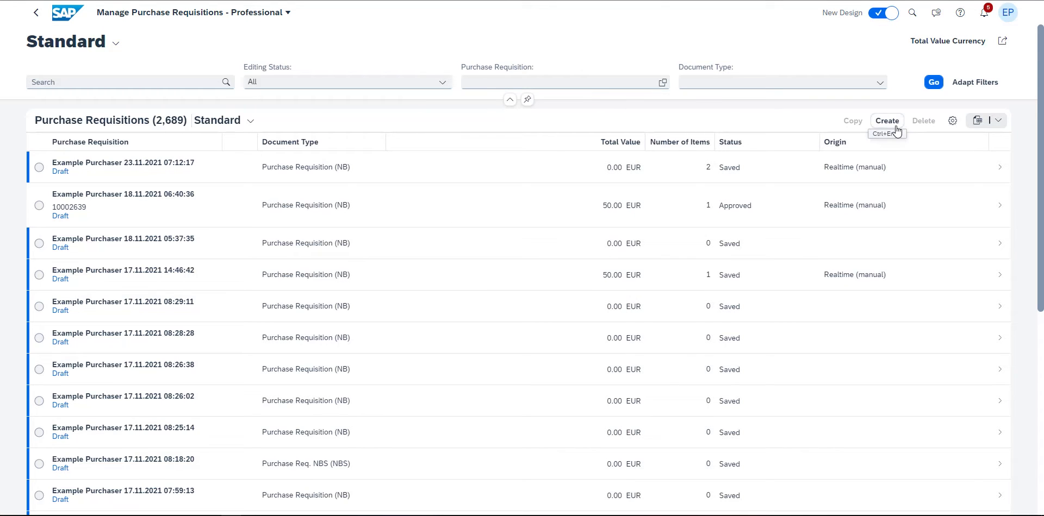
Start a new purchase requisition in S/4HANA, look at the item types, then discard the draft
click(886, 120)
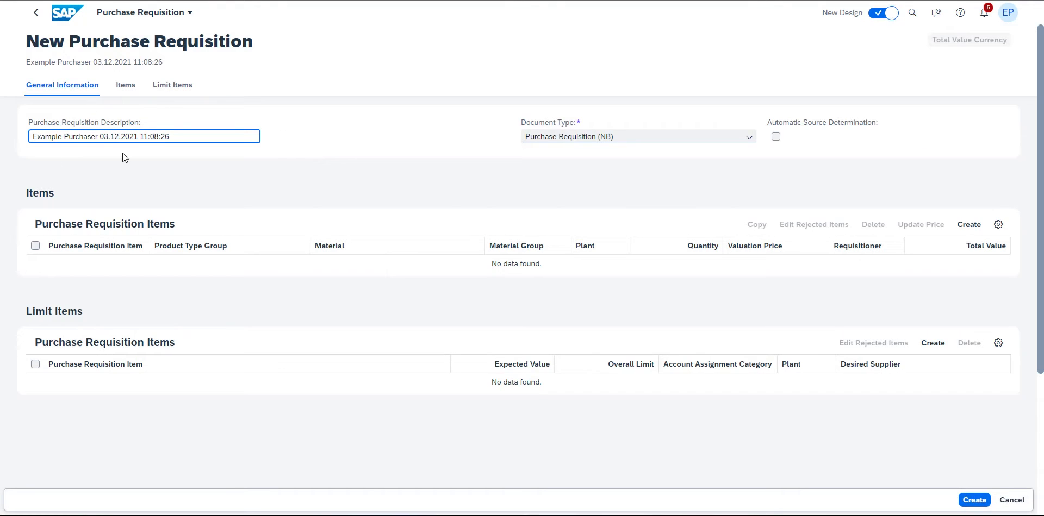
mouse_move(532, 161)
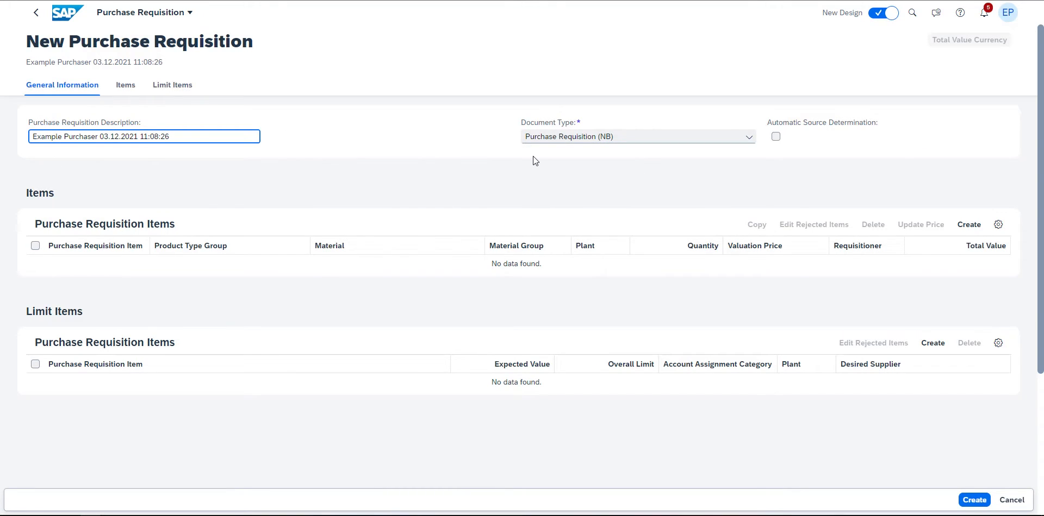
click(968, 224)
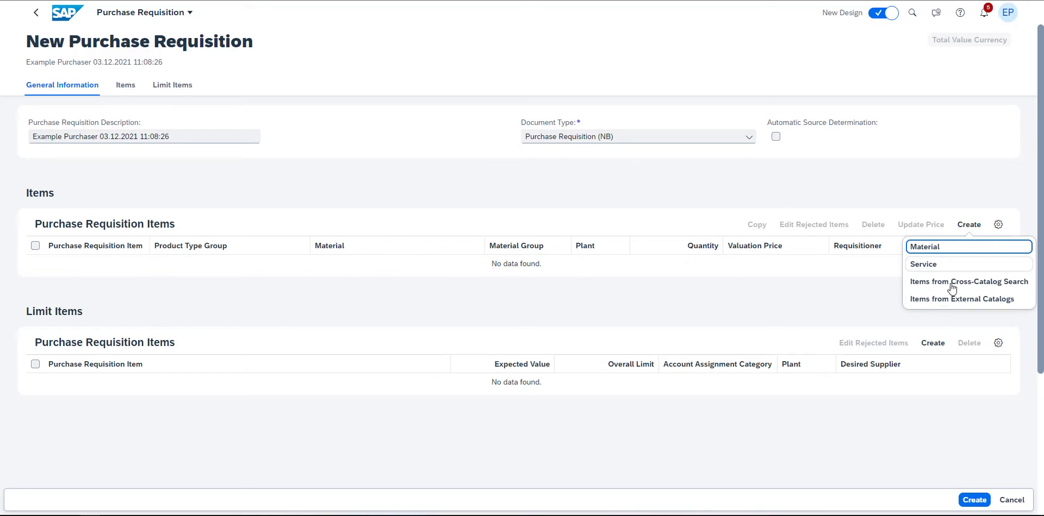
click(933, 342)
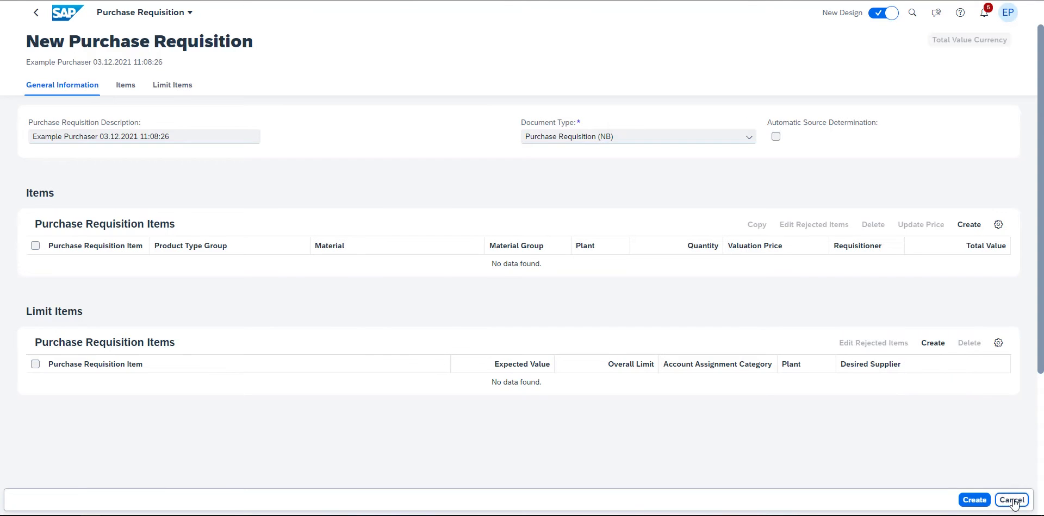
click(1010, 500)
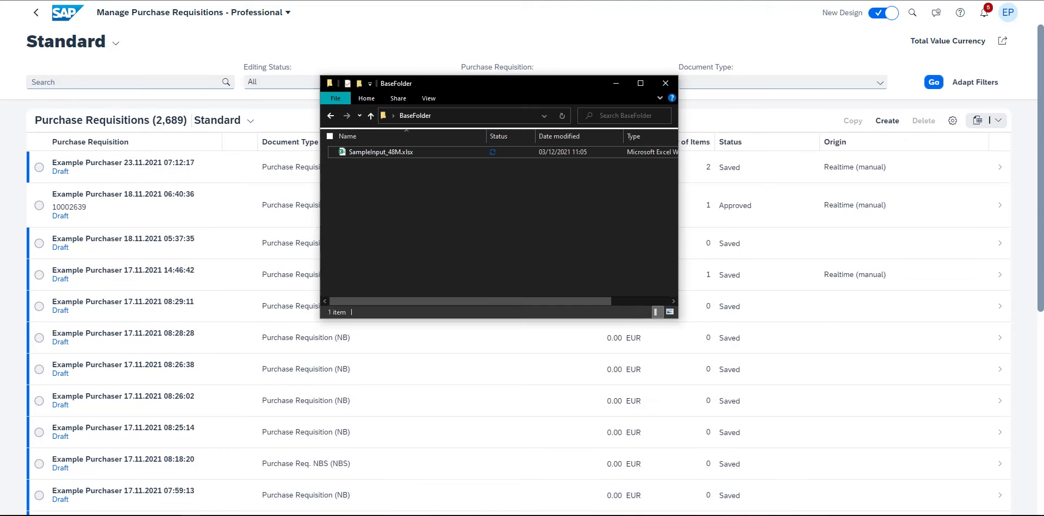
Review the SampleInput_48M workbook's Header, PurchaseRequisitionItem, Accounting, Address and Item Text sheets
double_click(380, 153)
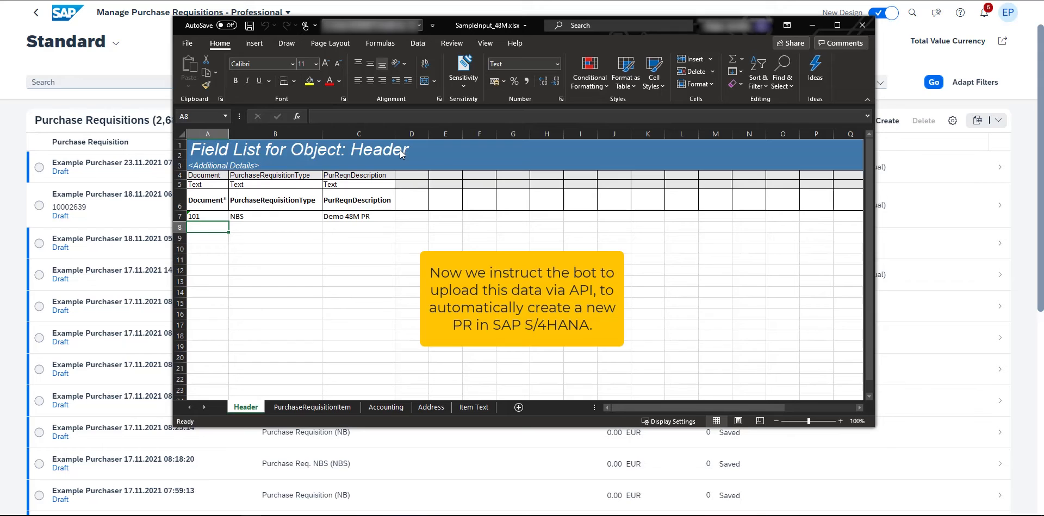
mouse_move(332, 392)
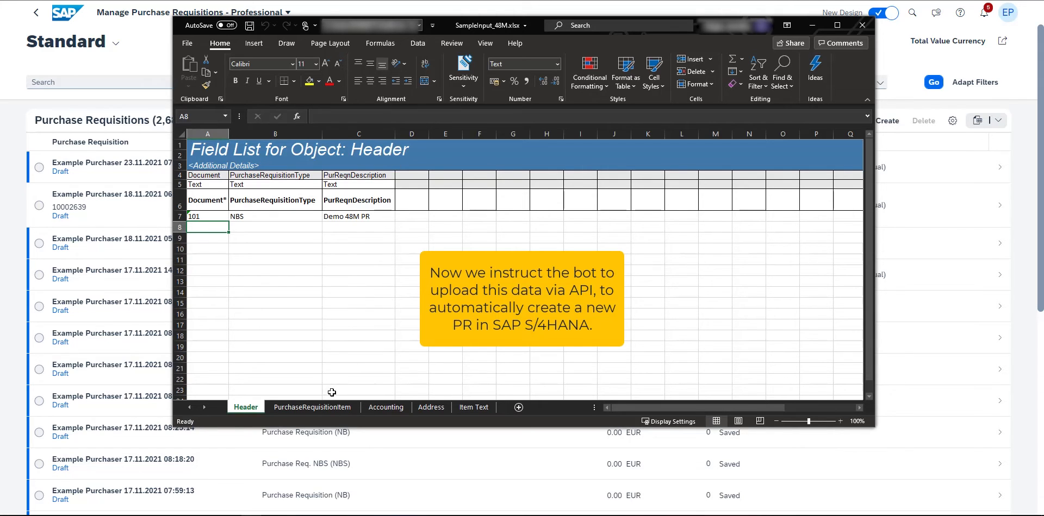
click(312, 407)
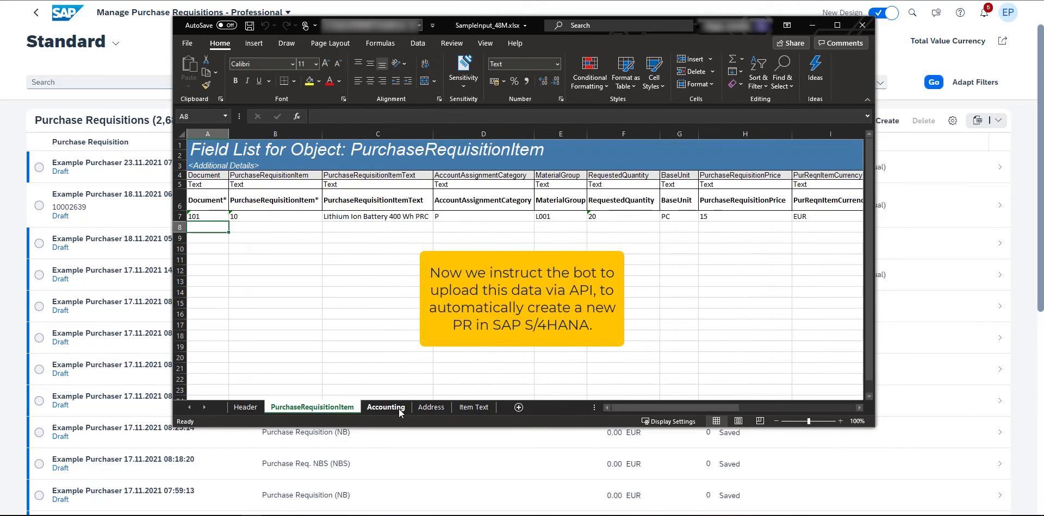
click(385, 407)
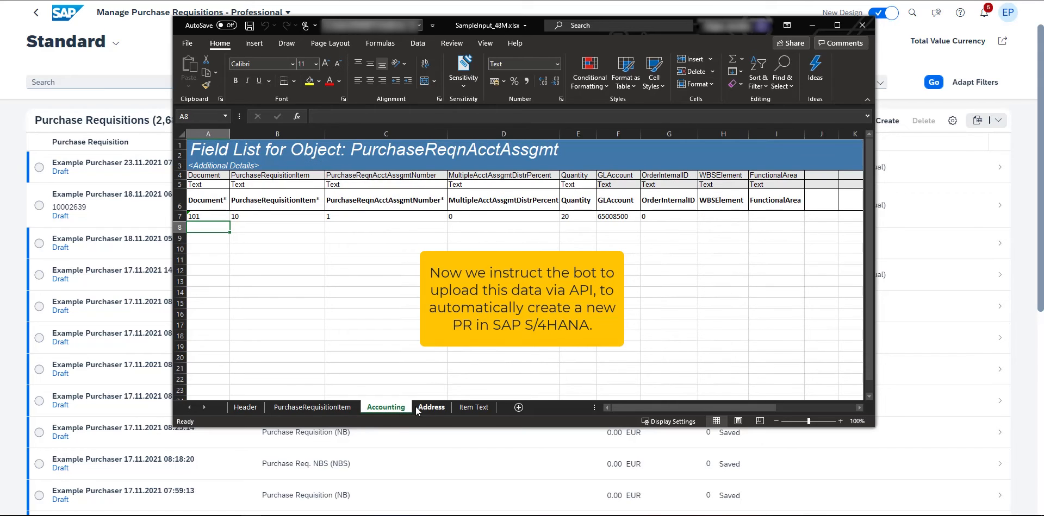
click(430, 407)
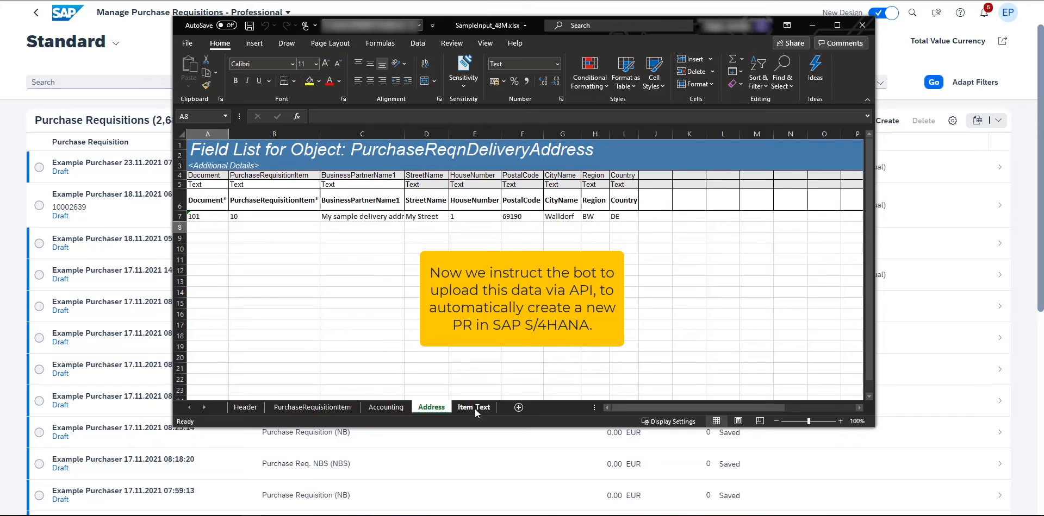
click(473, 407)
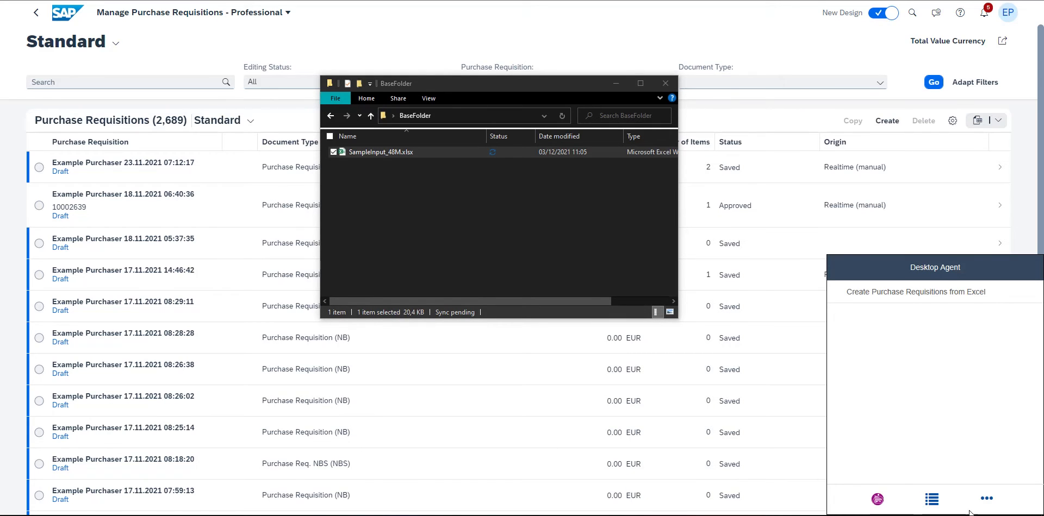
mouse_move(915, 292)
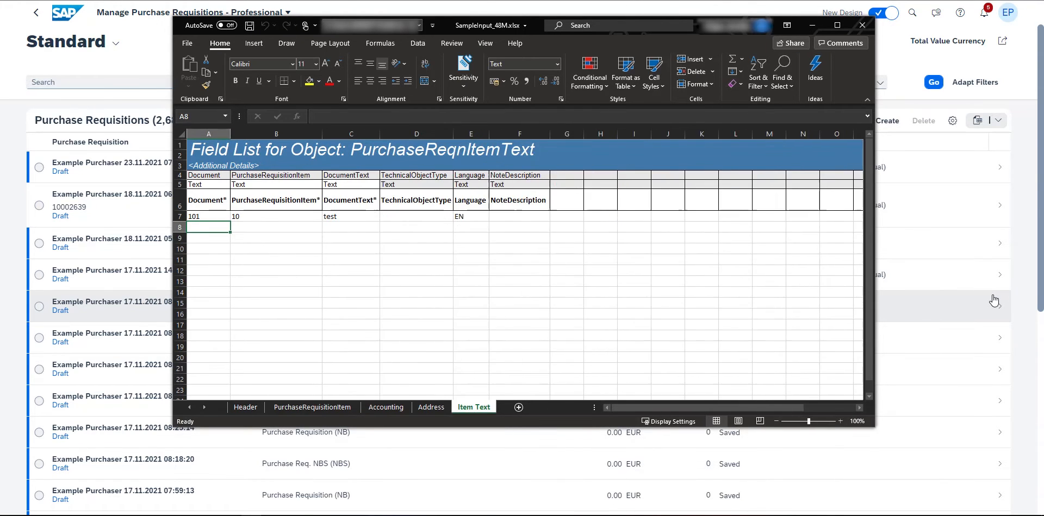
Recheck the Address, Accounting and Item Text sheets while the Create Purchase Requisitions bot runs
click(431, 408)
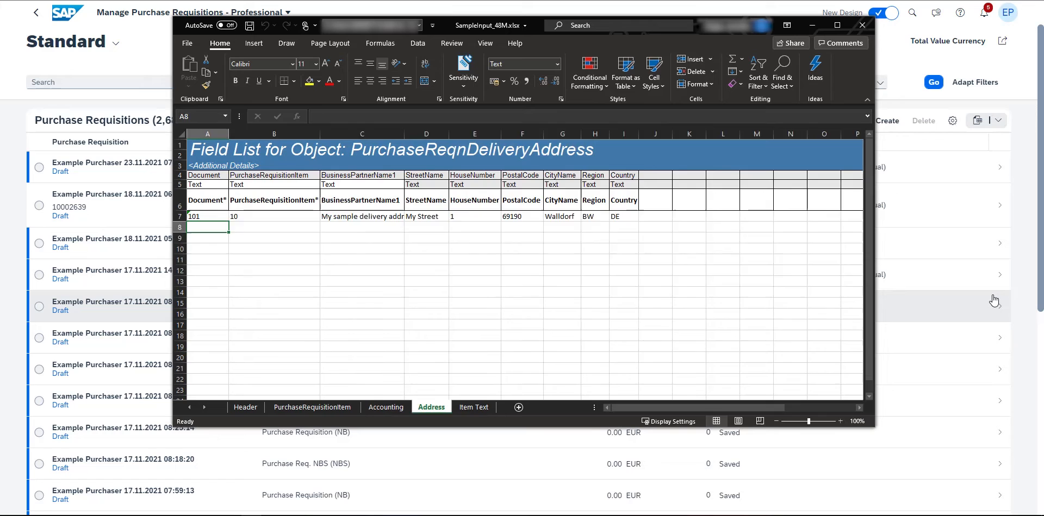
click(385, 407)
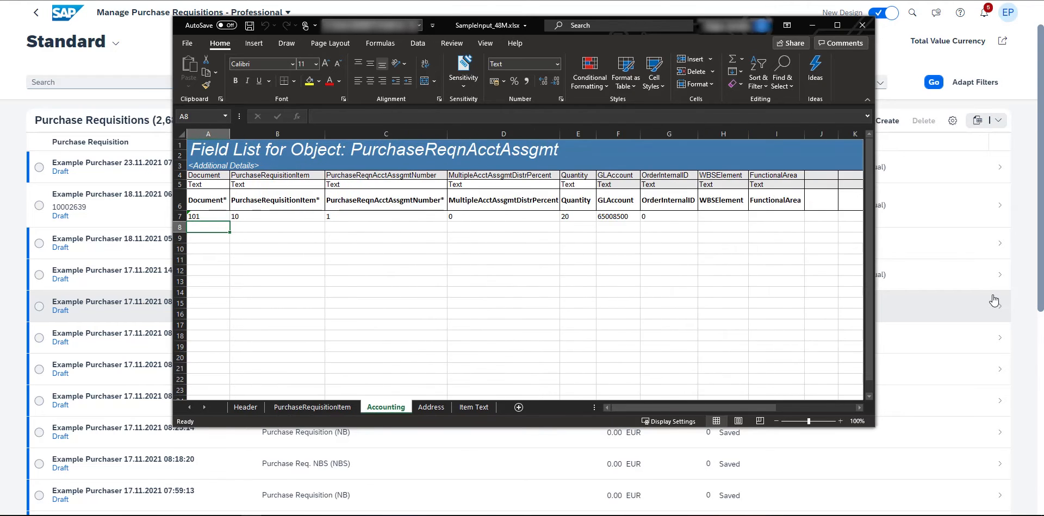
click(473, 406)
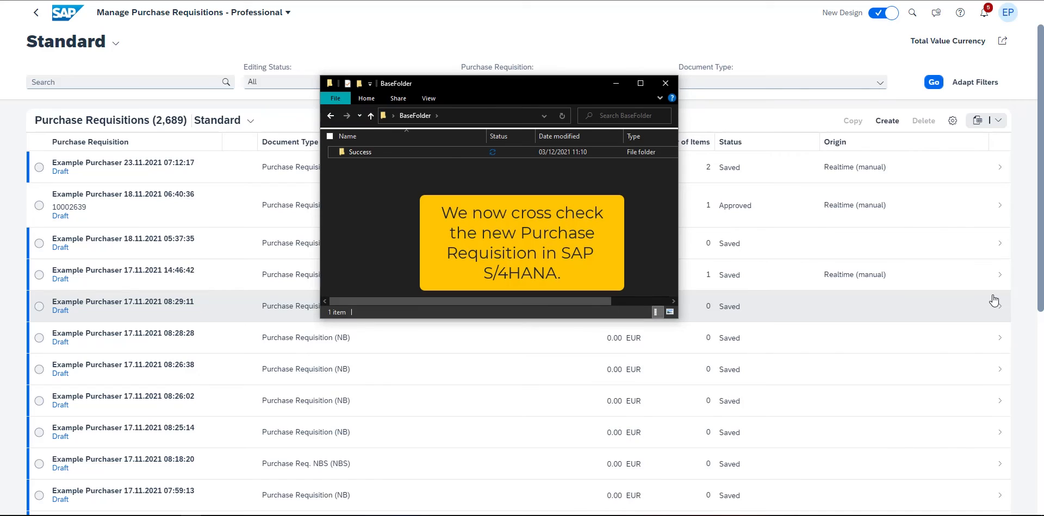
mouse_move(336, 211)
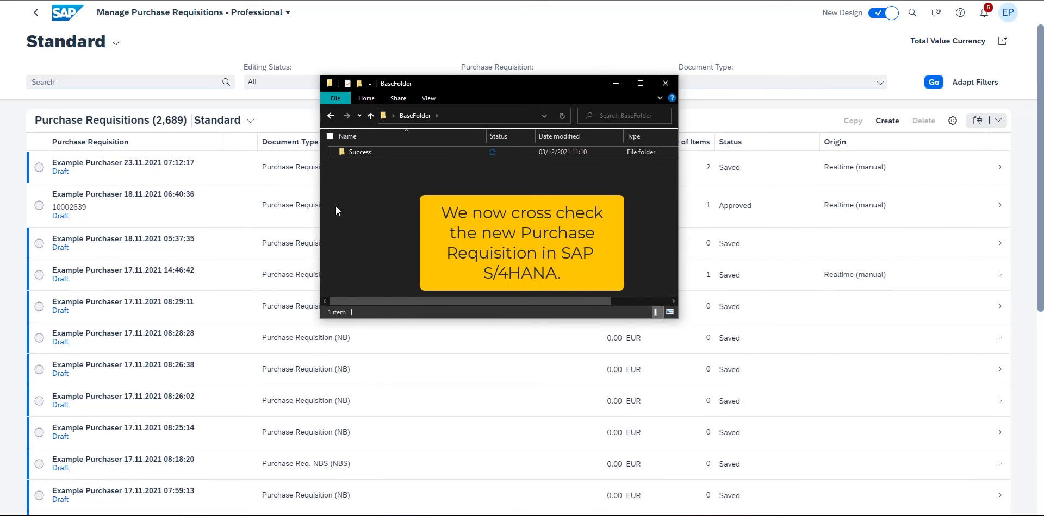
View the 48M_SUCCESS report's Header sheet showing requisition 10002864 created with status 201, then close it
double_click(360, 152)
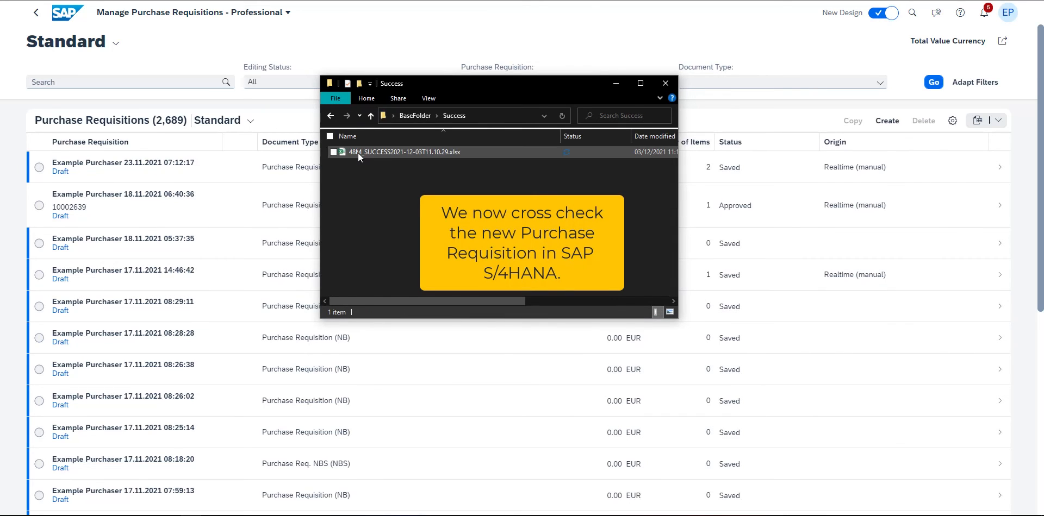
double_click(404, 153)
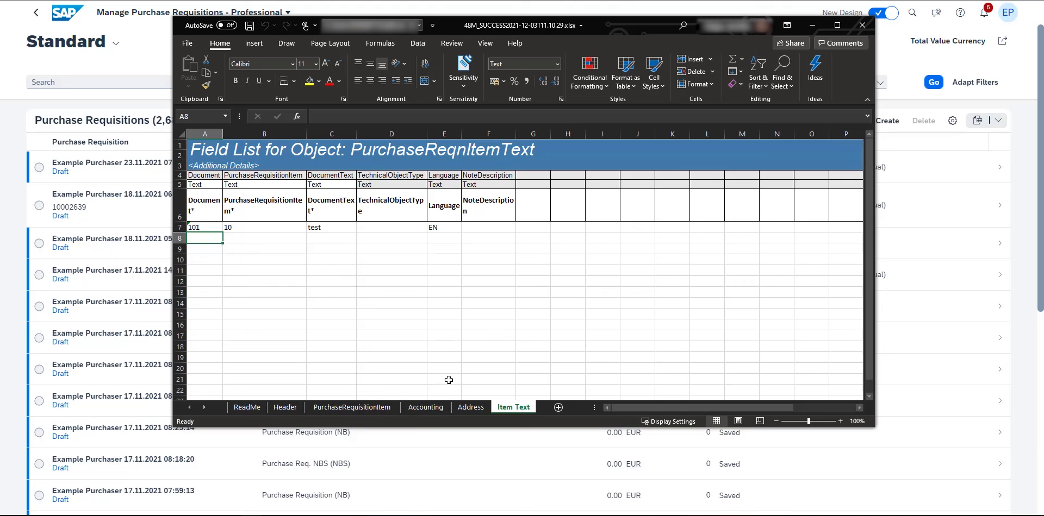
click(285, 406)
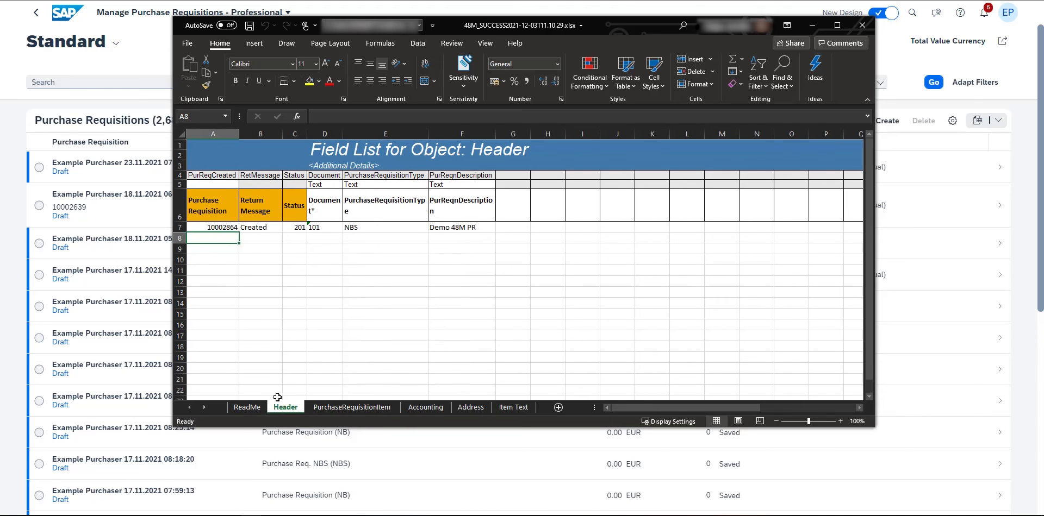
click(213, 227)
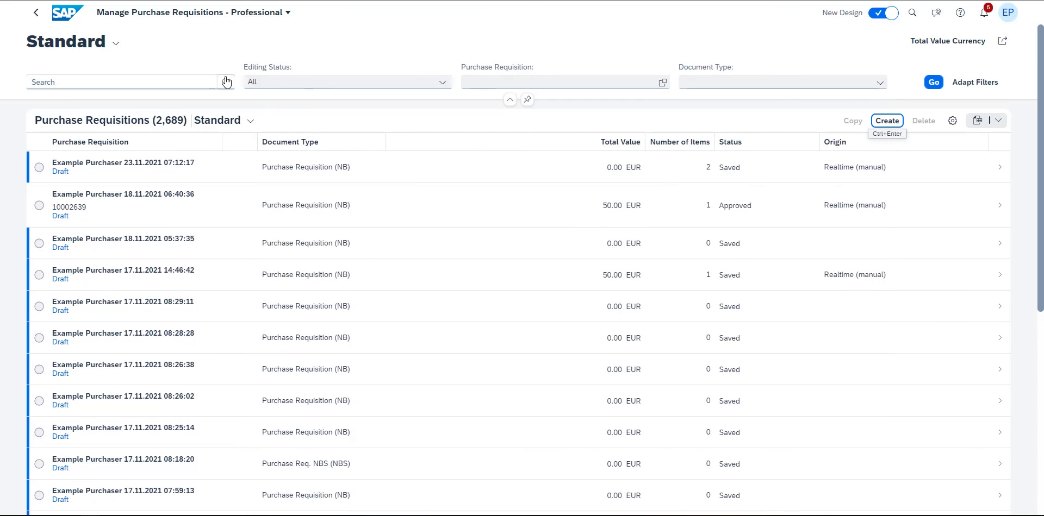
Search for requisition 10002864 and display Demo 48M PR: Approved, 300.00 EUR, 20 PC Lithium Ion Battery
text(10002864)
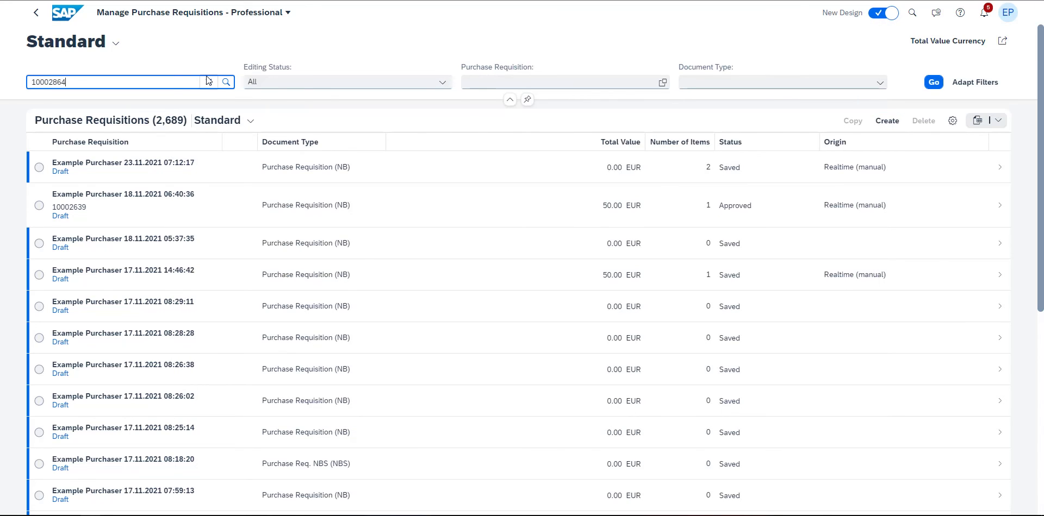
click(932, 81)
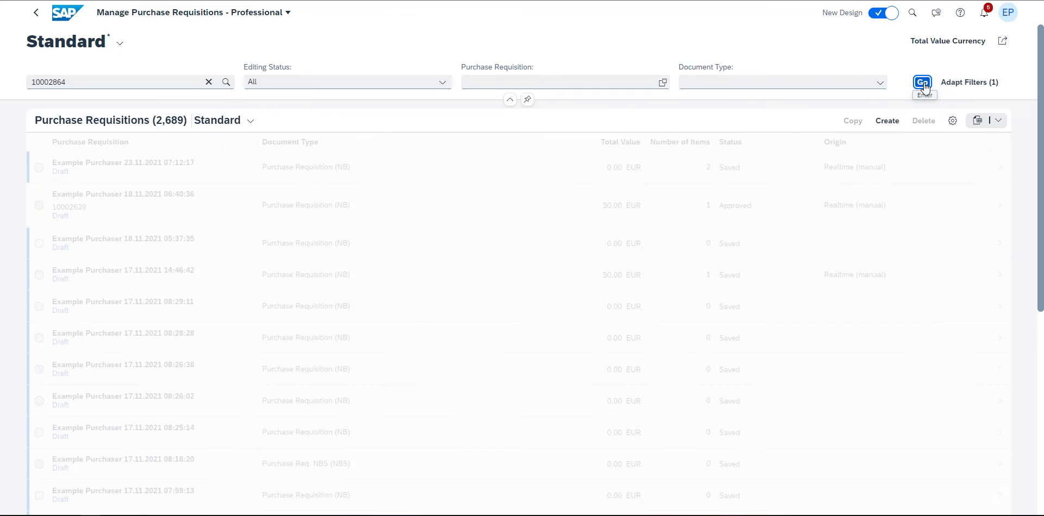
click(923, 81)
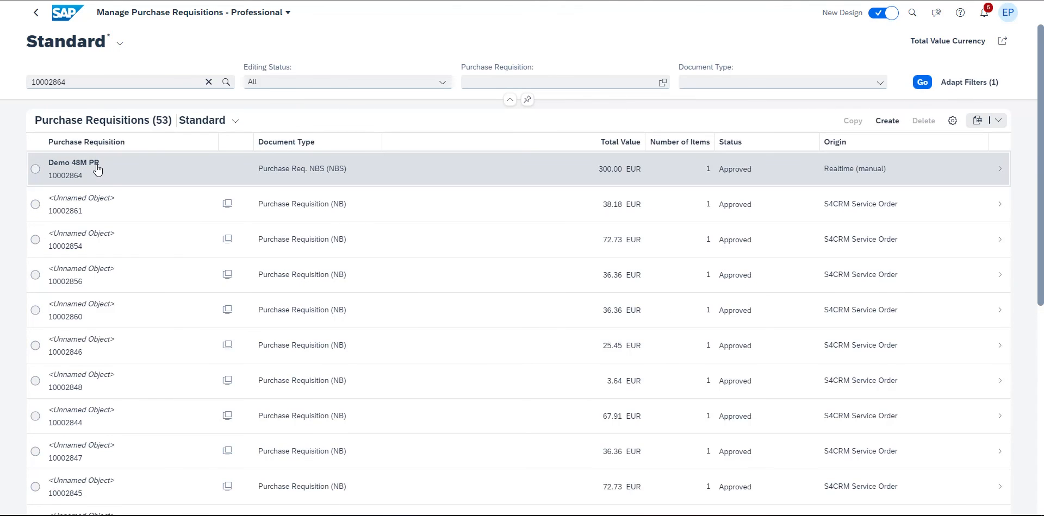
click(73, 169)
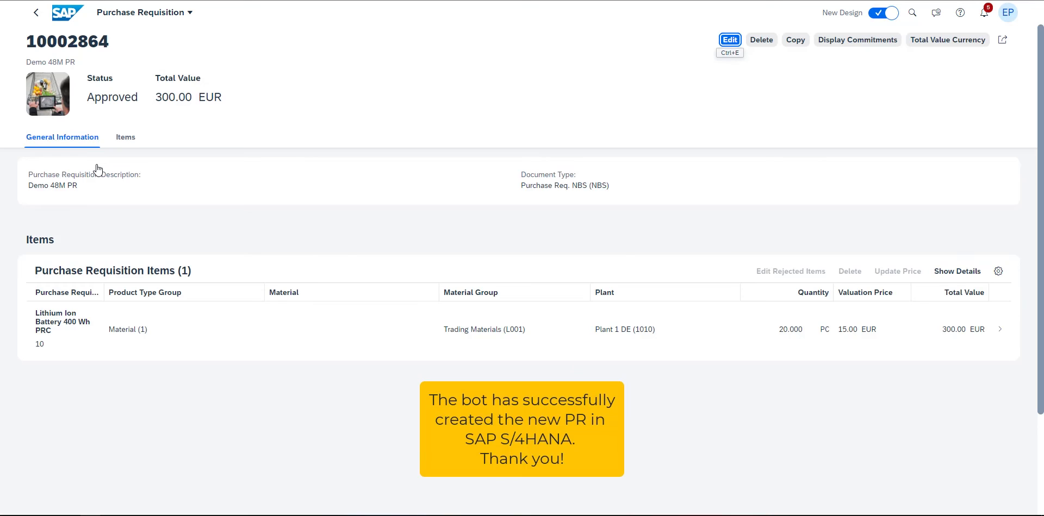
mouse_move(112, 235)
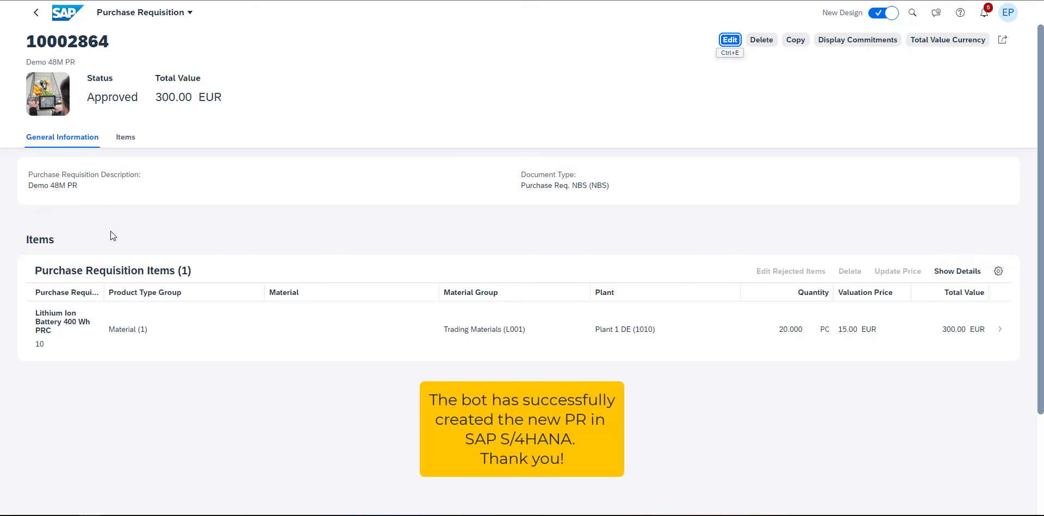